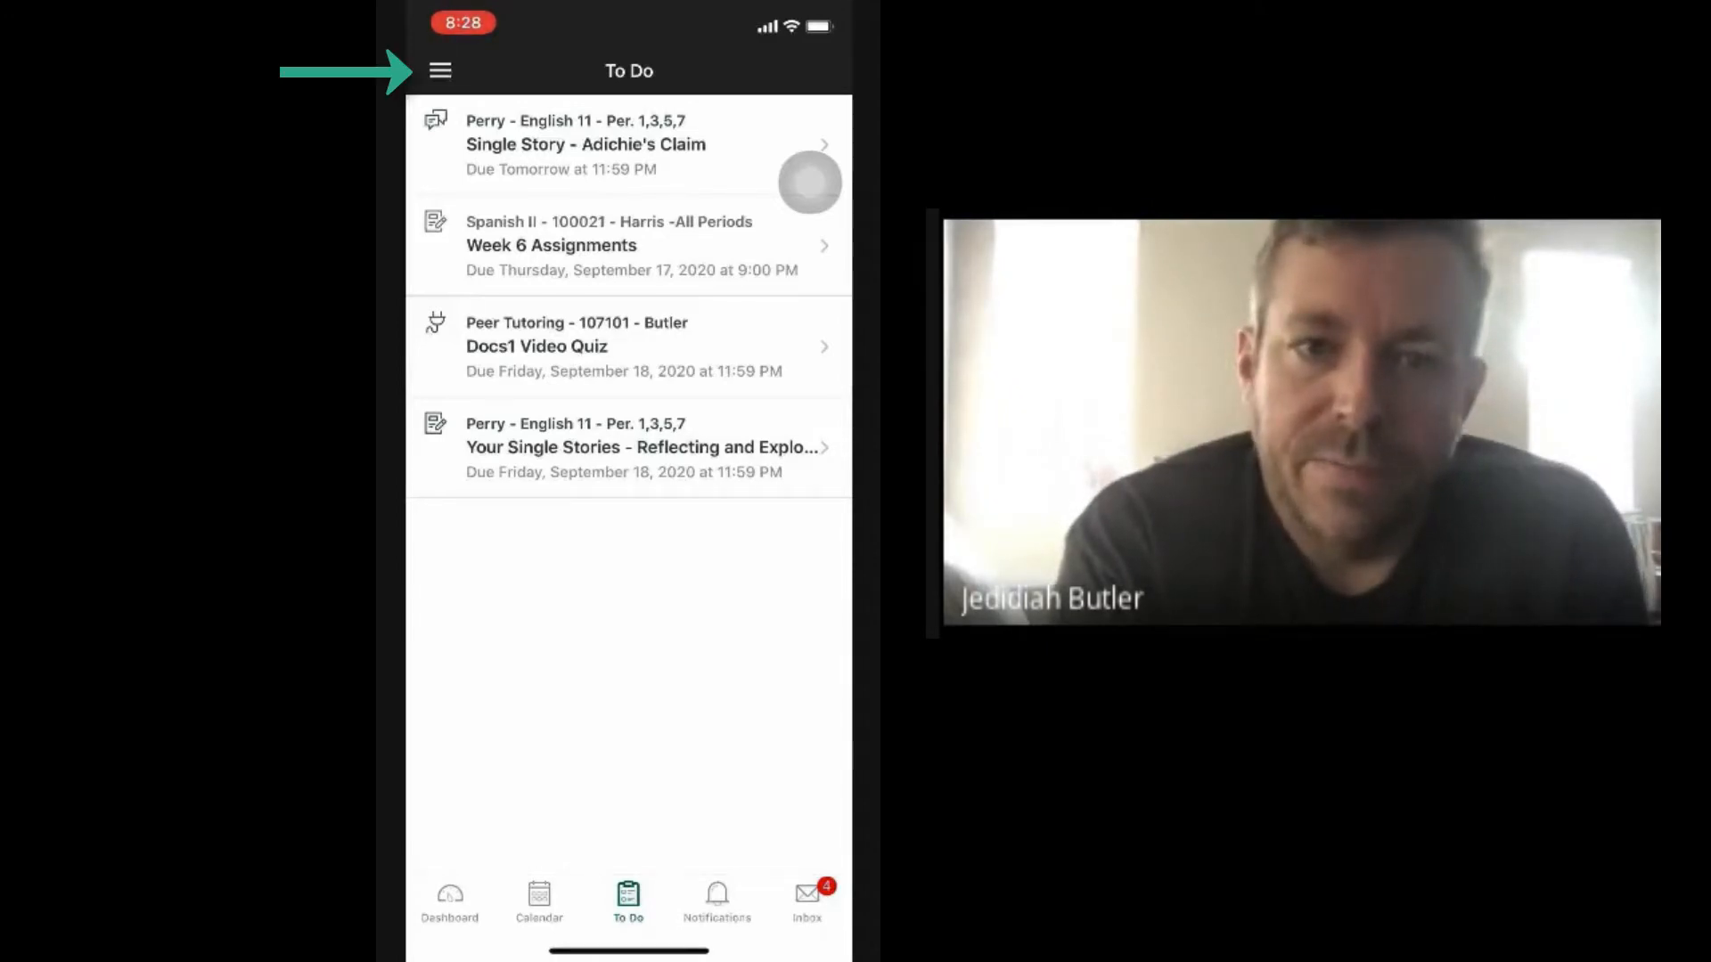
Step: Reach Pair with Observer from Settings to display the student's pairing code
left_click(440, 70)
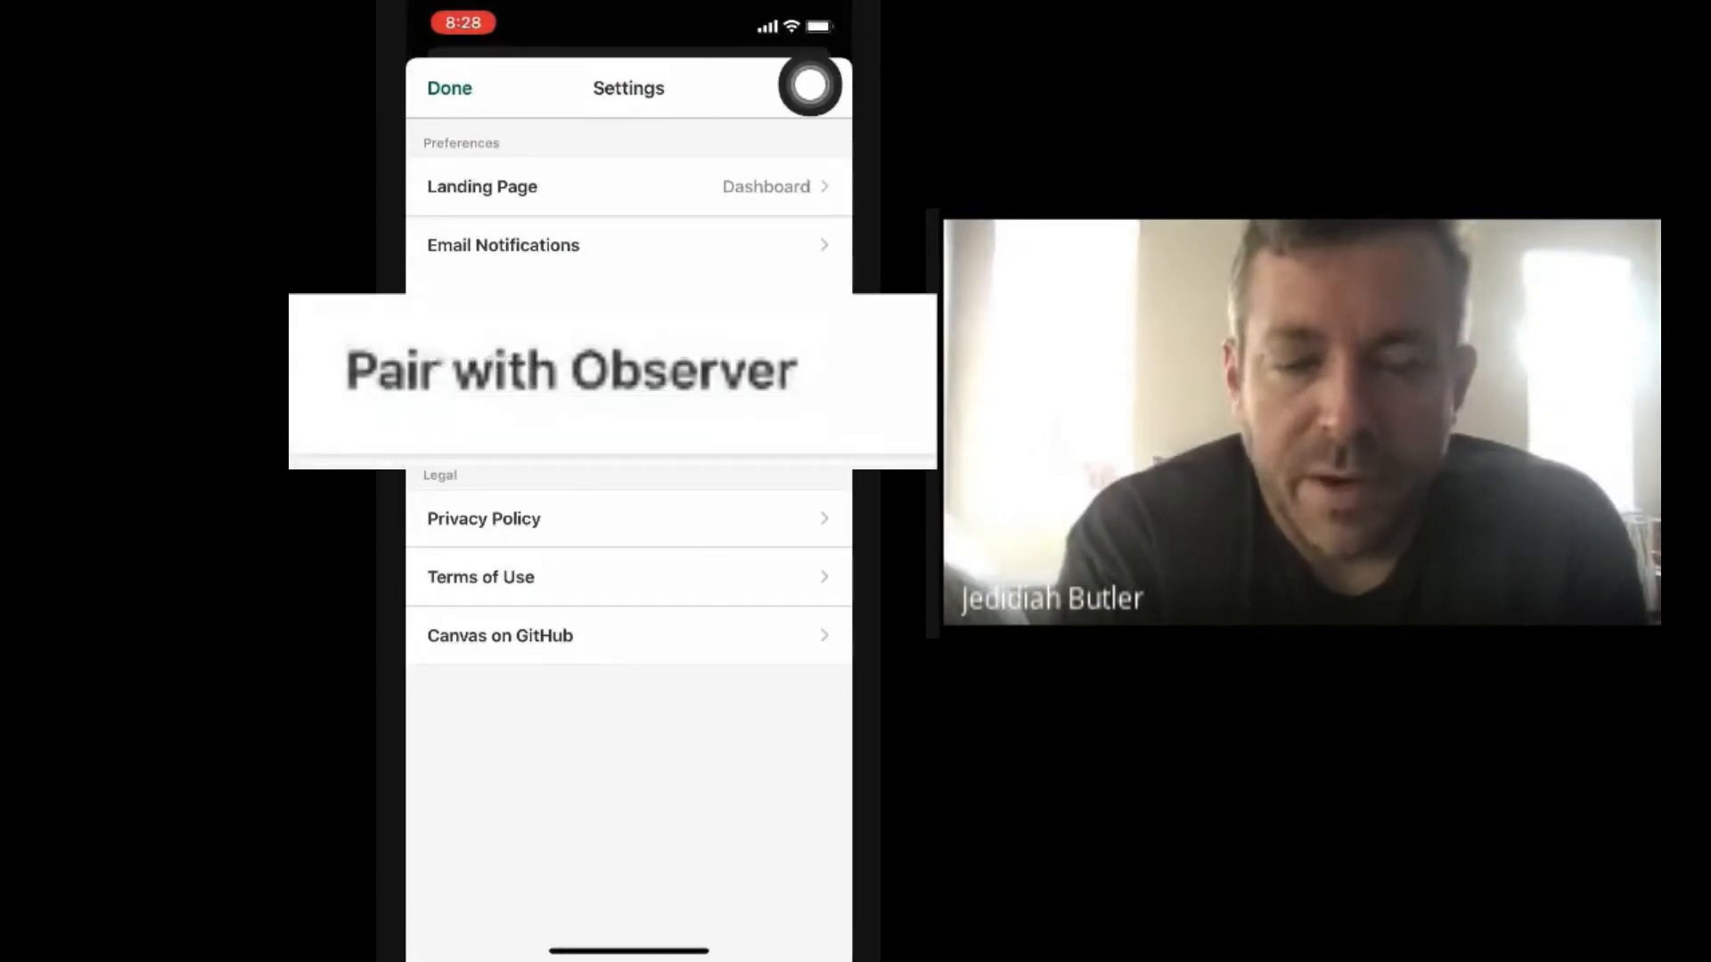
left_click(572, 369)
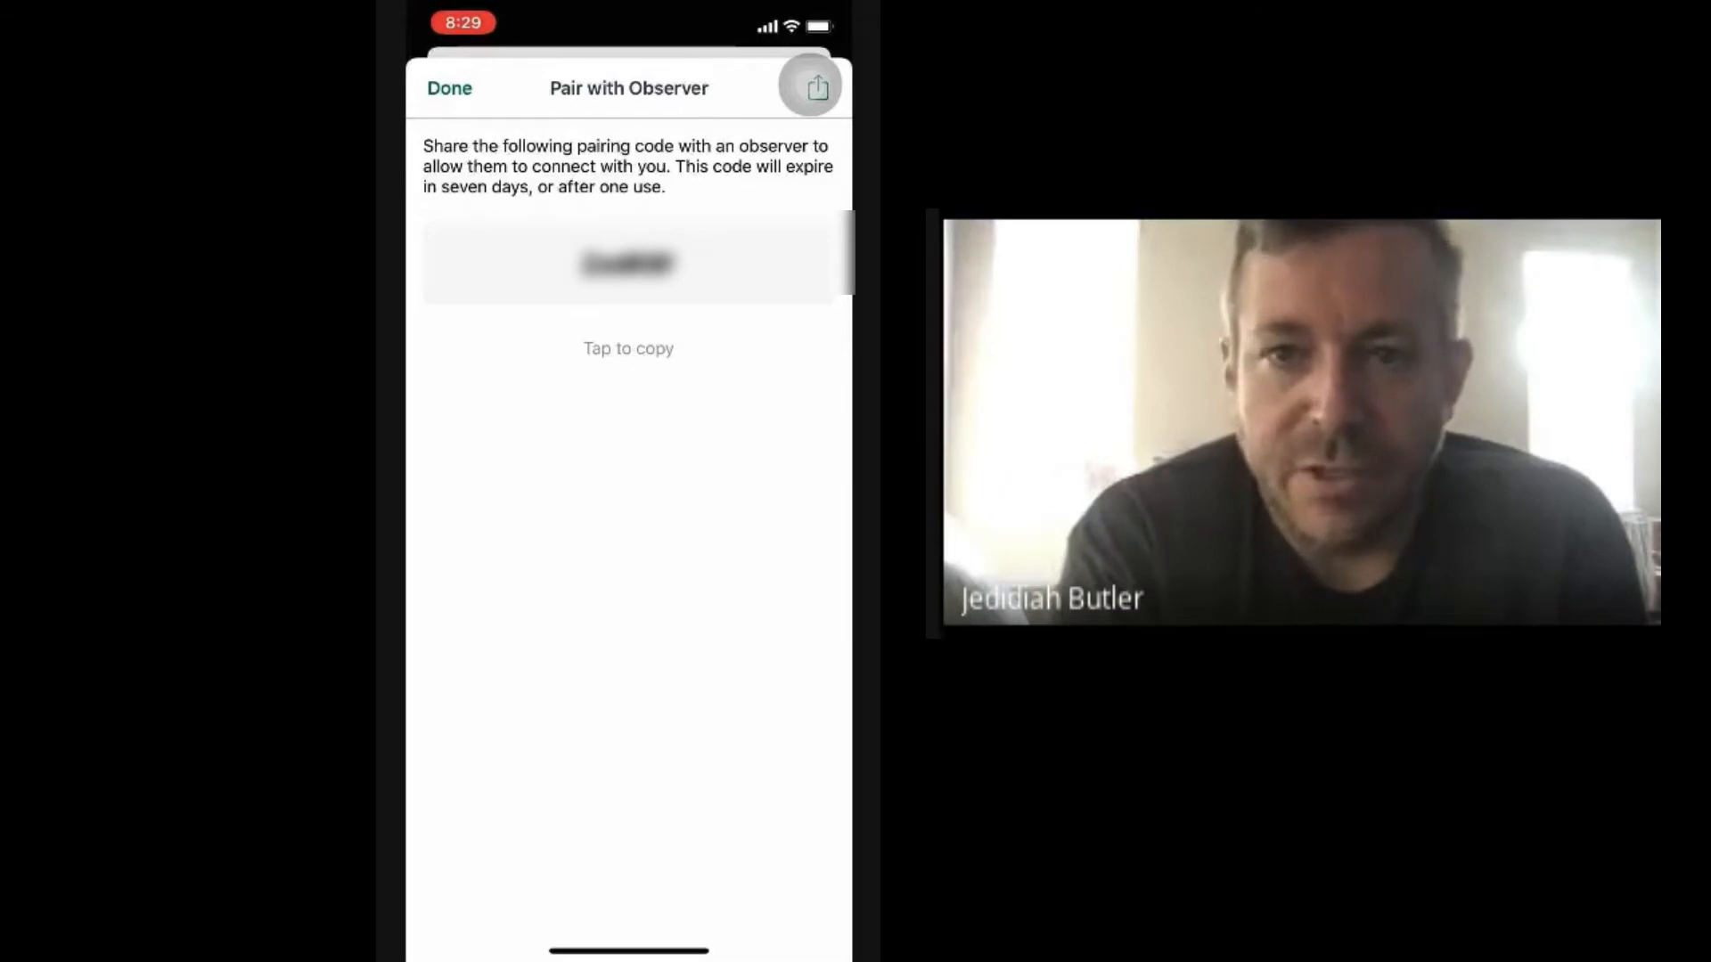
Step: Leave the pairing code screen and reach the phone's Education folder with Canvas Parent
left_click(817, 87)
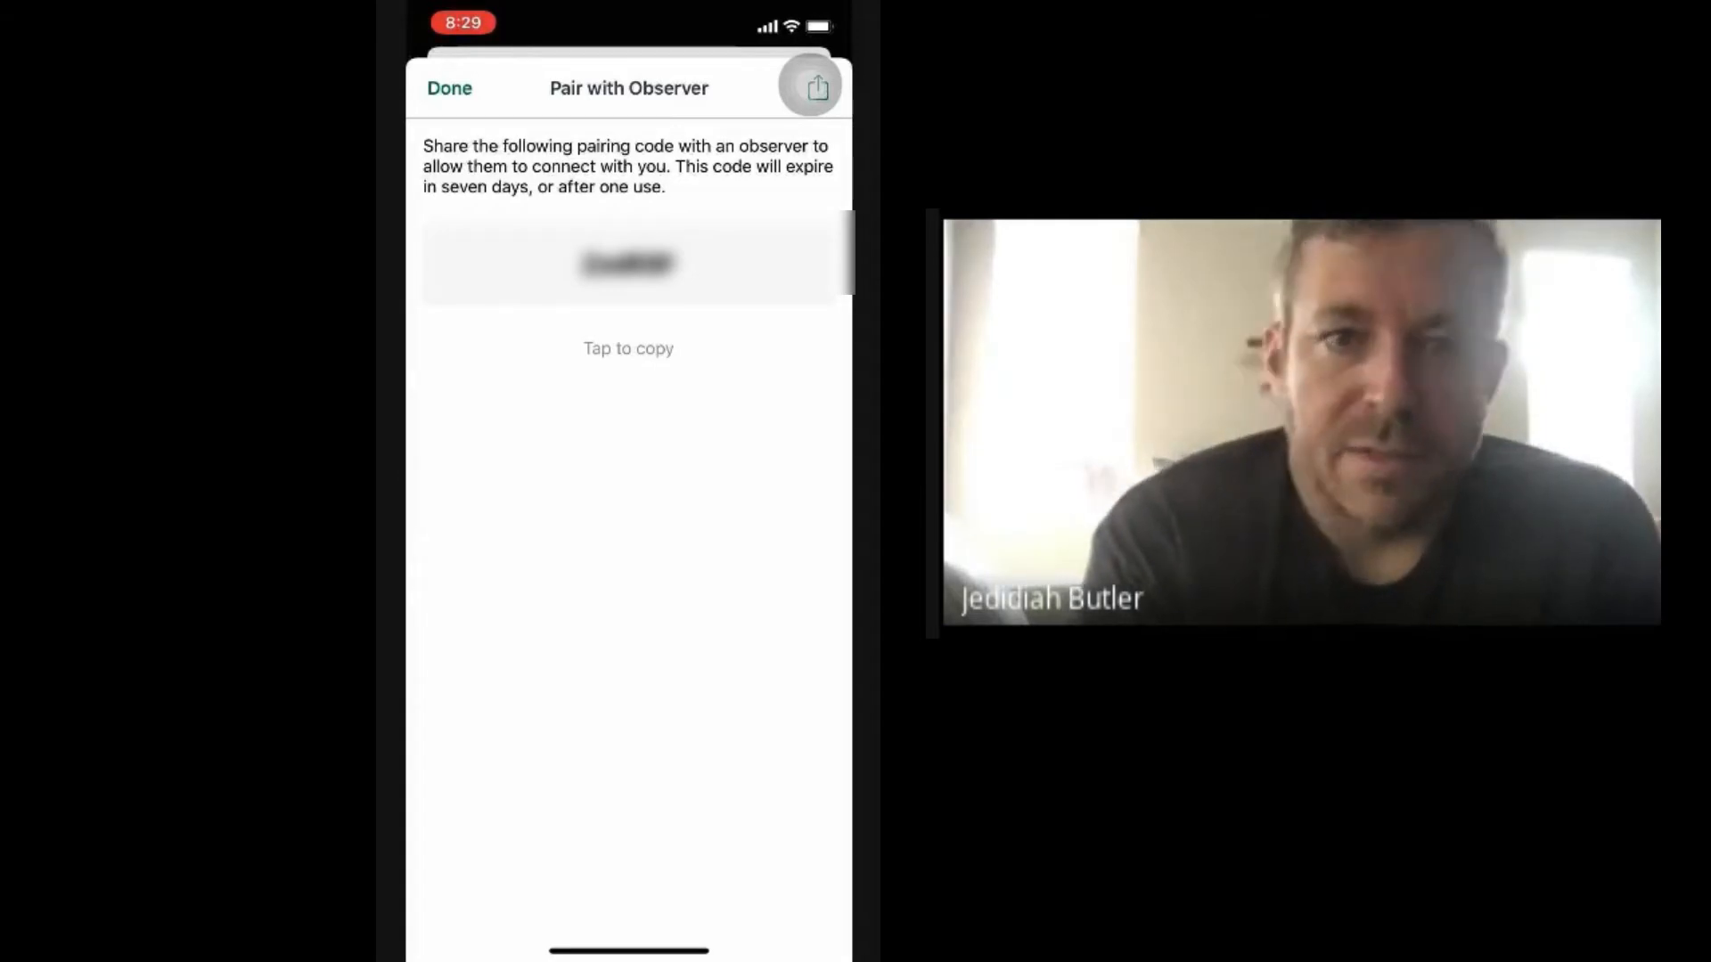
left_click(450, 89)
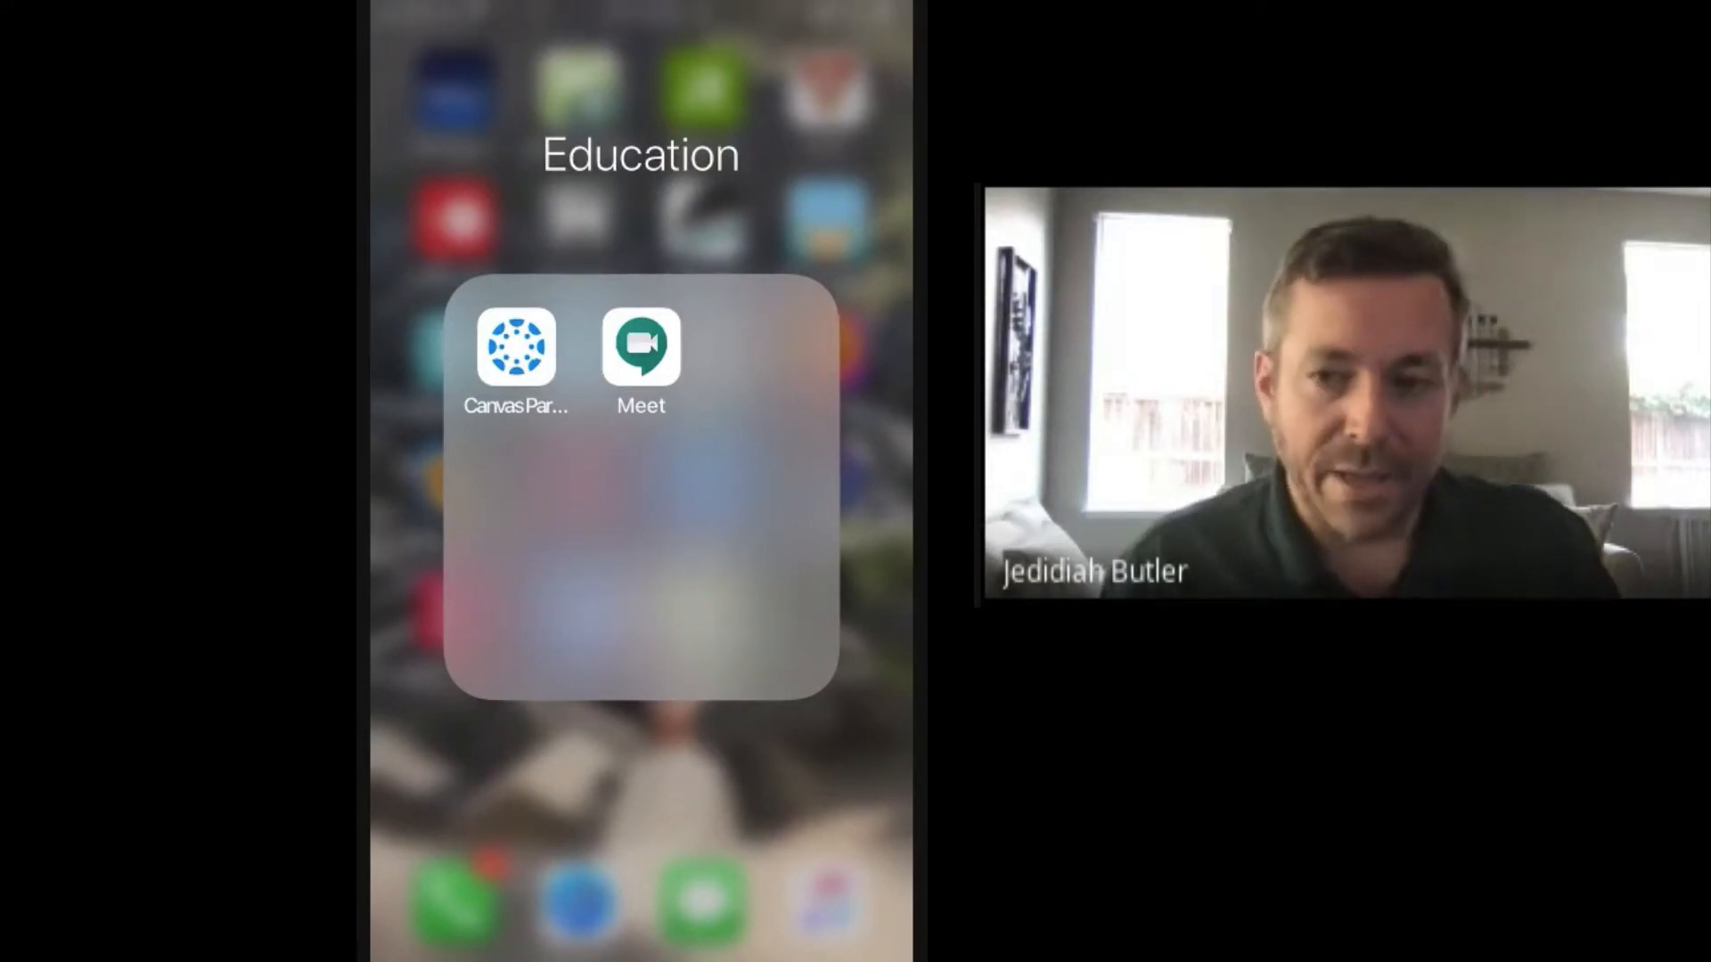
Step: Launch Canvas Parent, search 'perris u' and choose Perris Union High School District-Parent
left_click(517, 344)
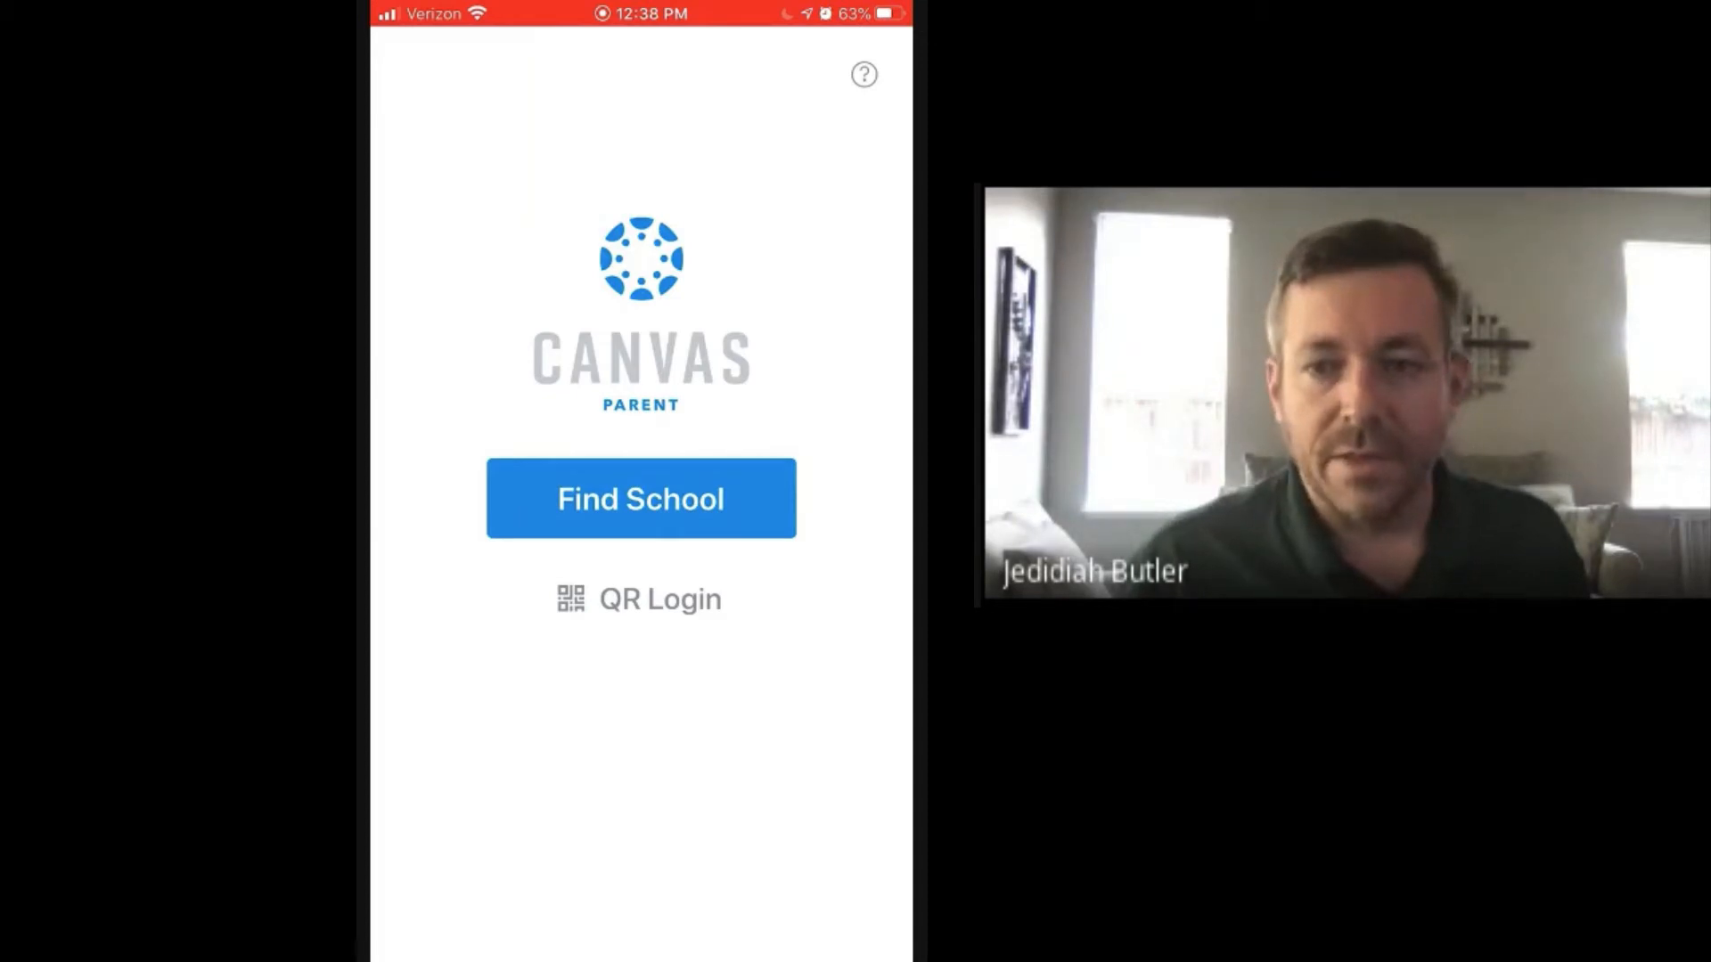
left_click(639, 499)
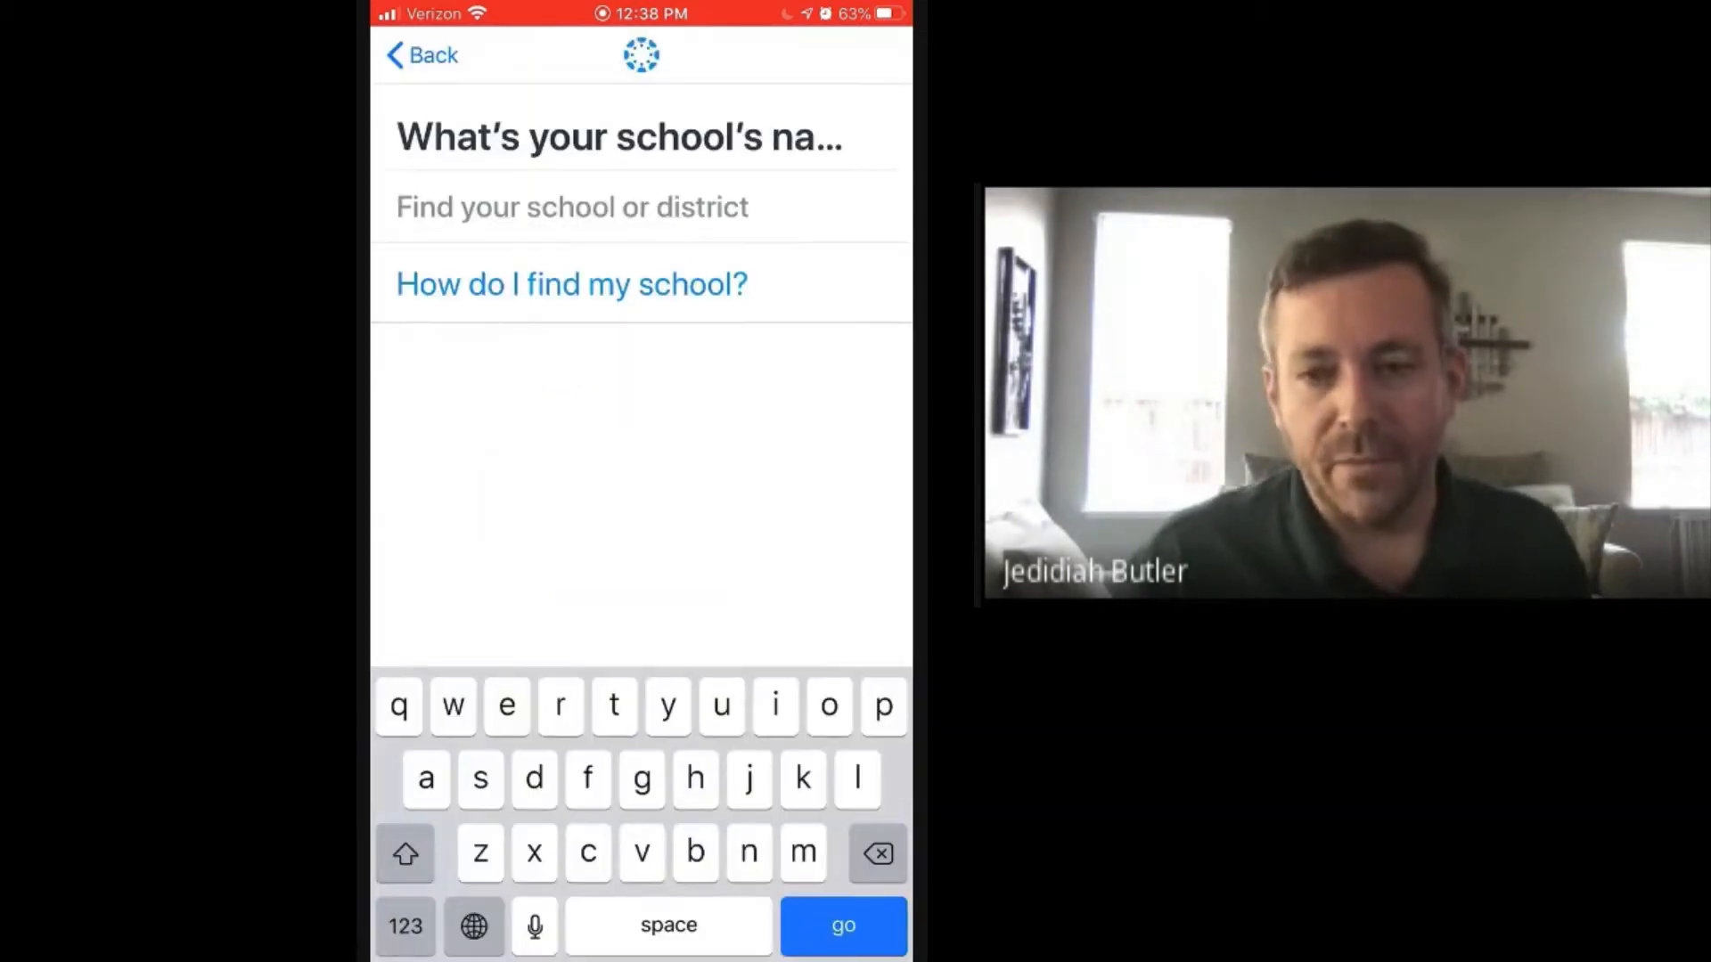
type("per")
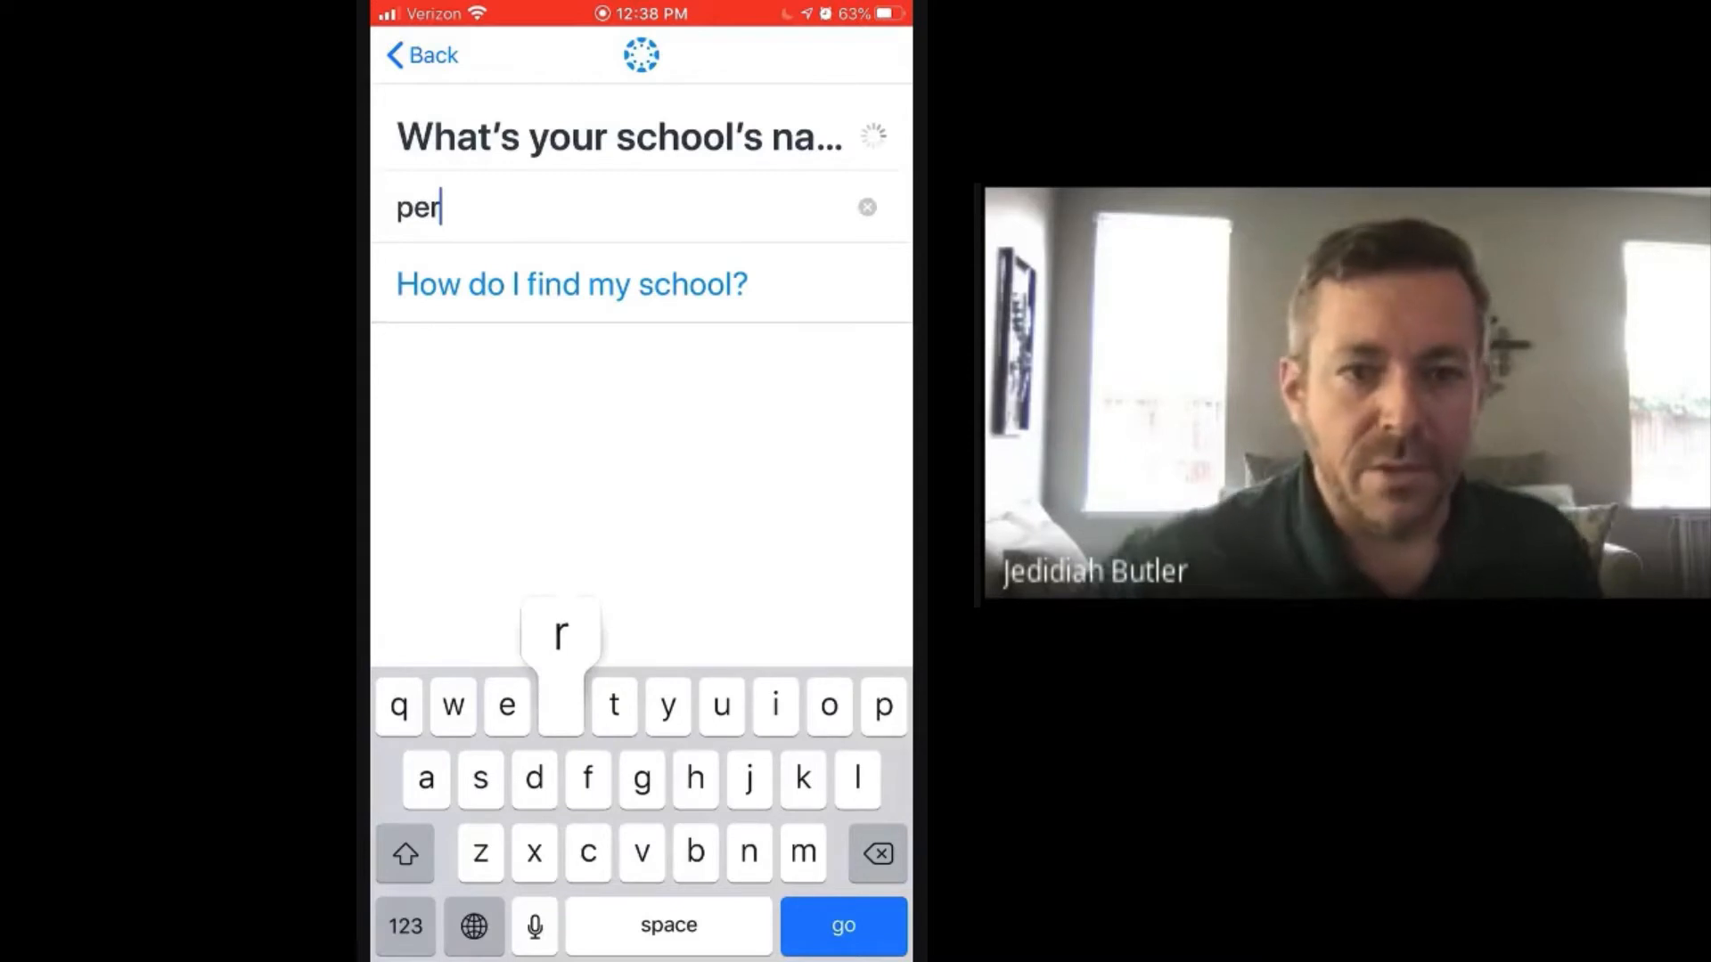
type("ris u")
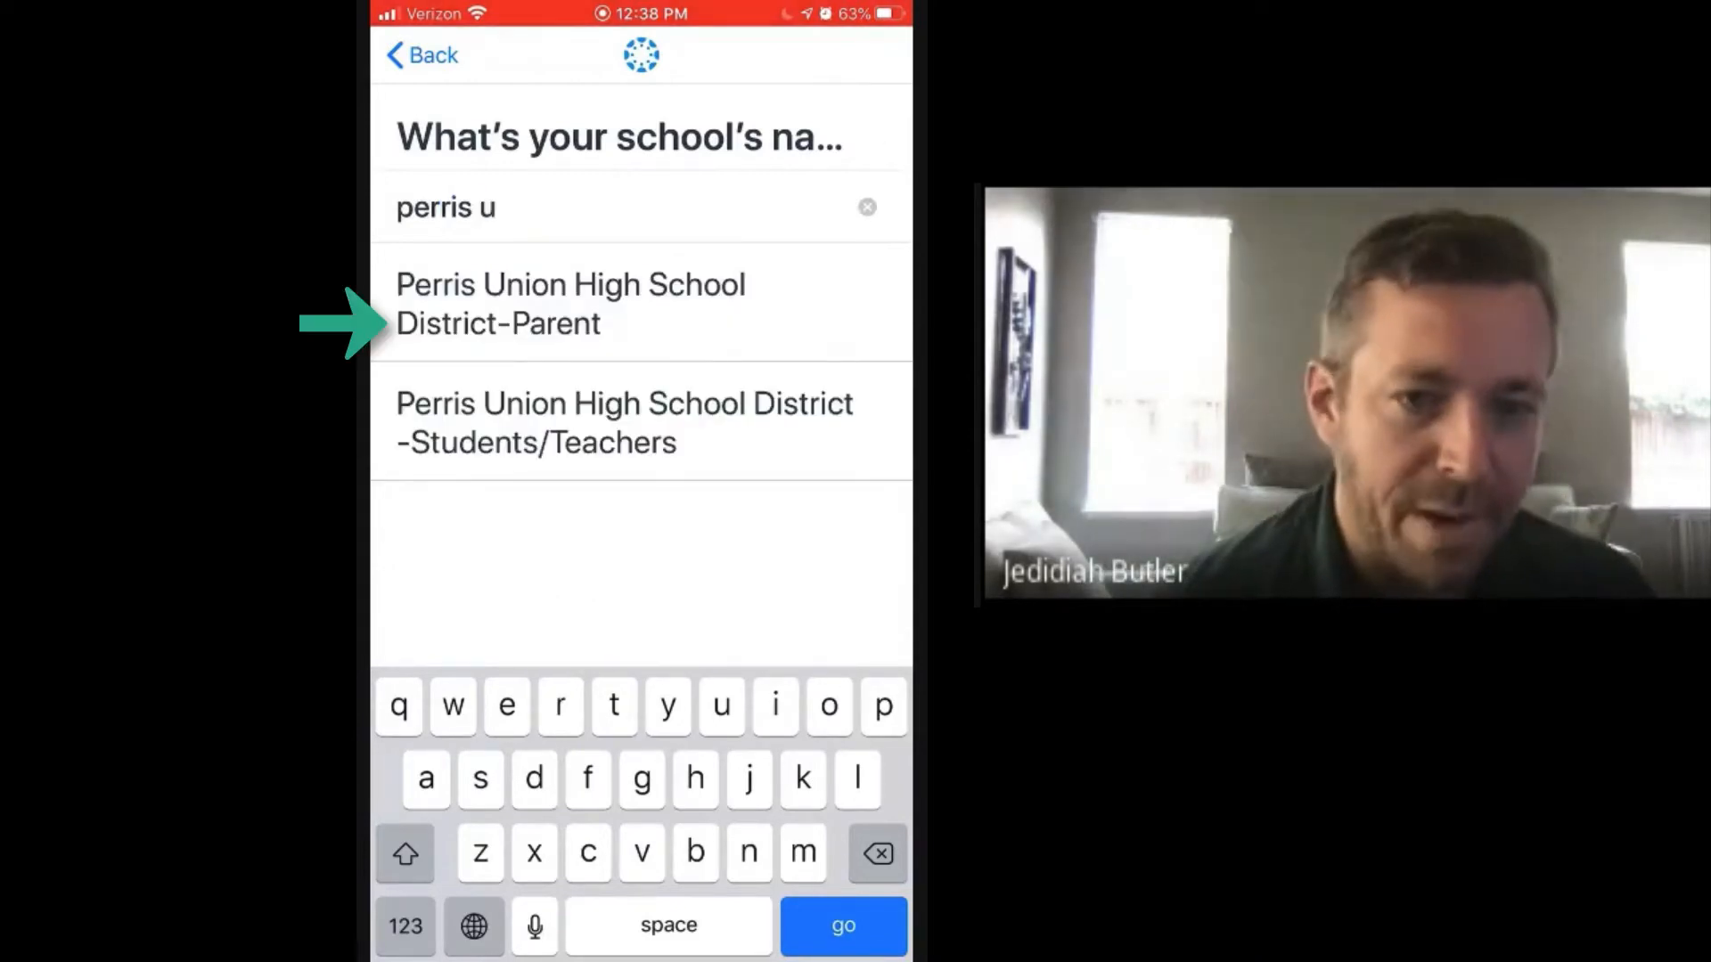
left_click(570, 303)
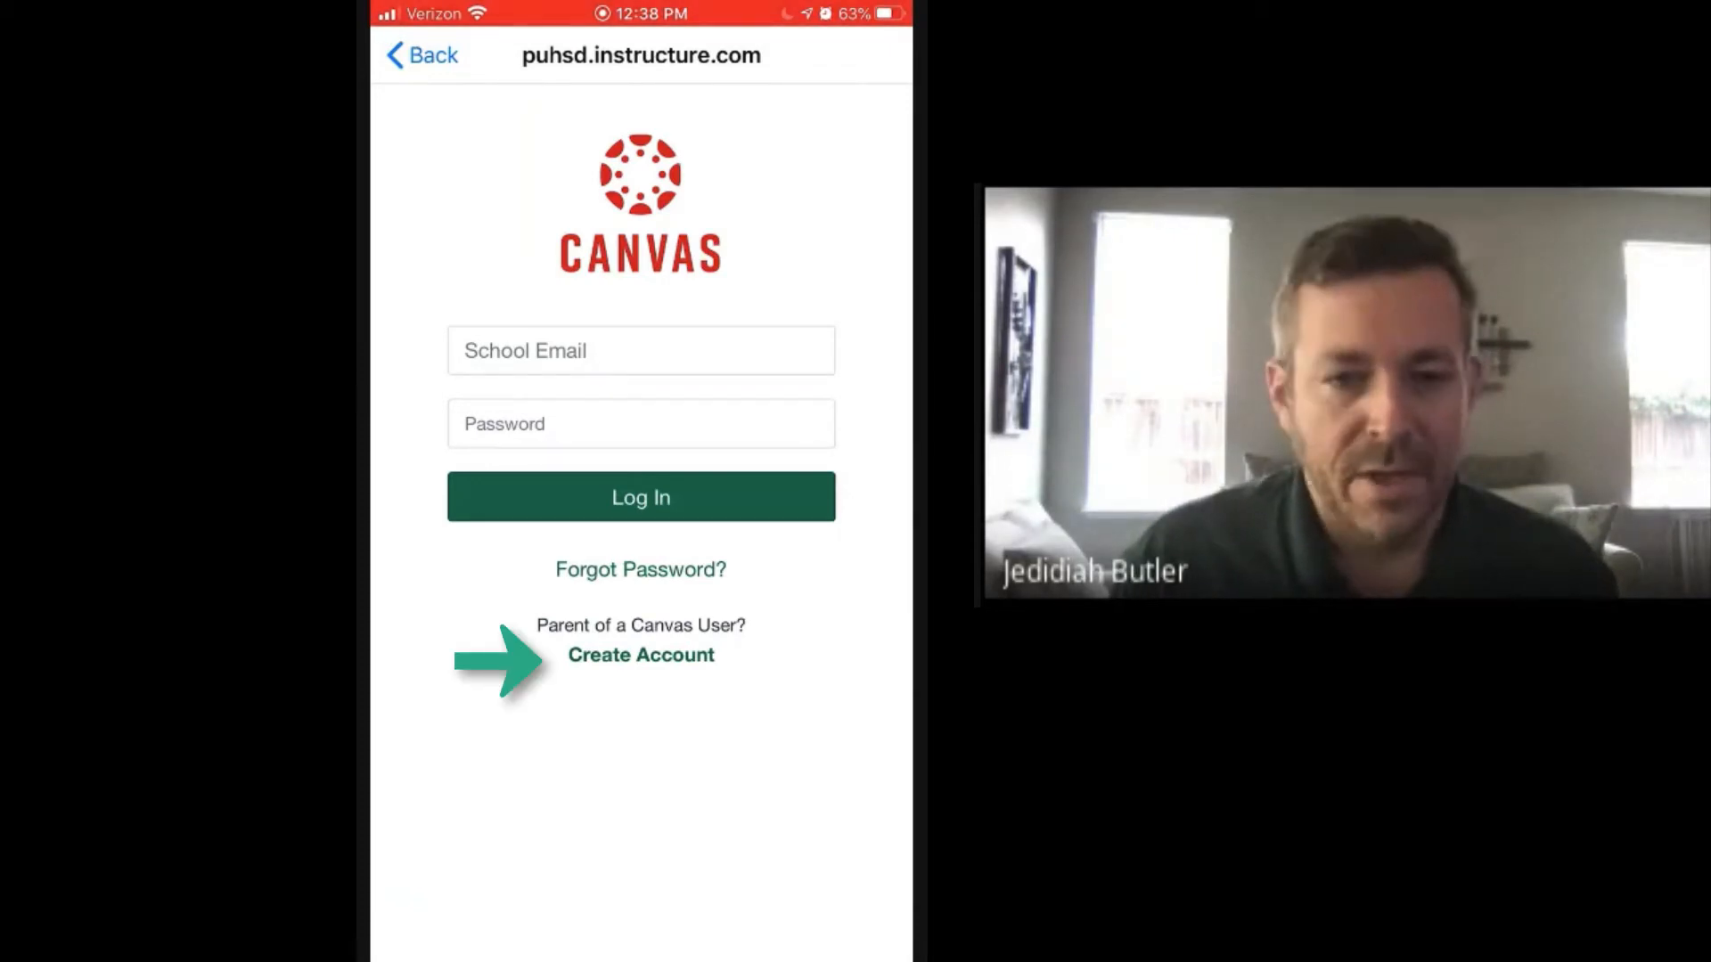
Step: Create a parent account with name, email, password and pairing code, then start participating
left_click(640, 654)
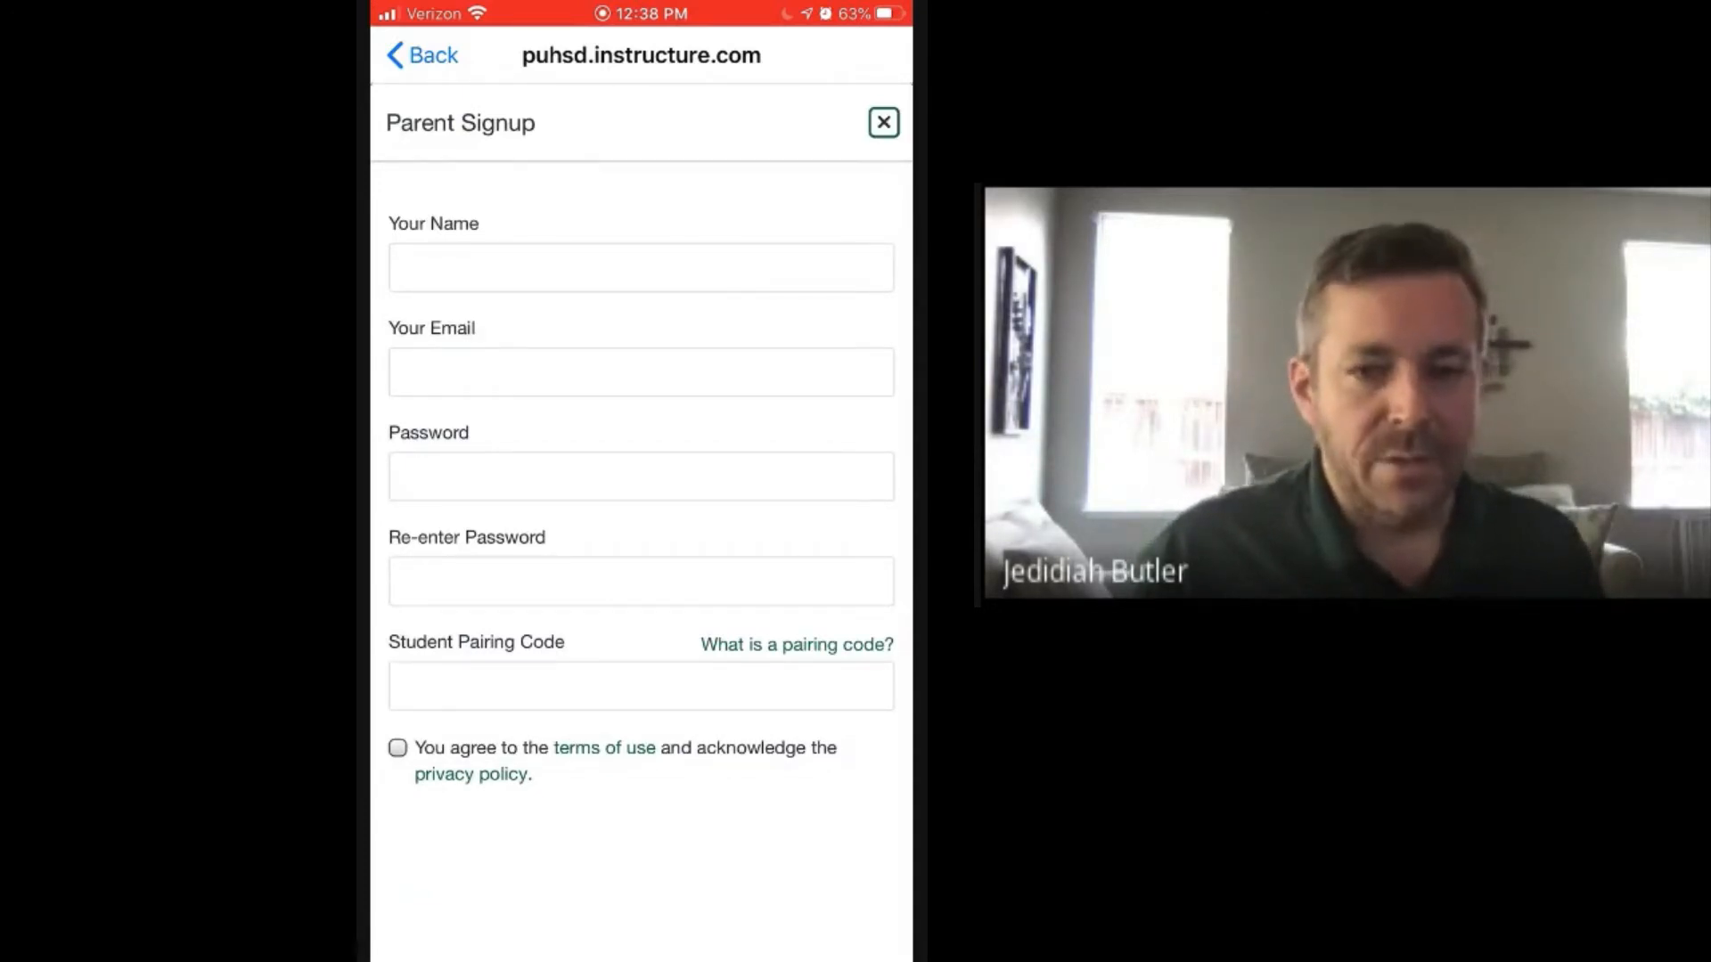
left_click(640, 268)
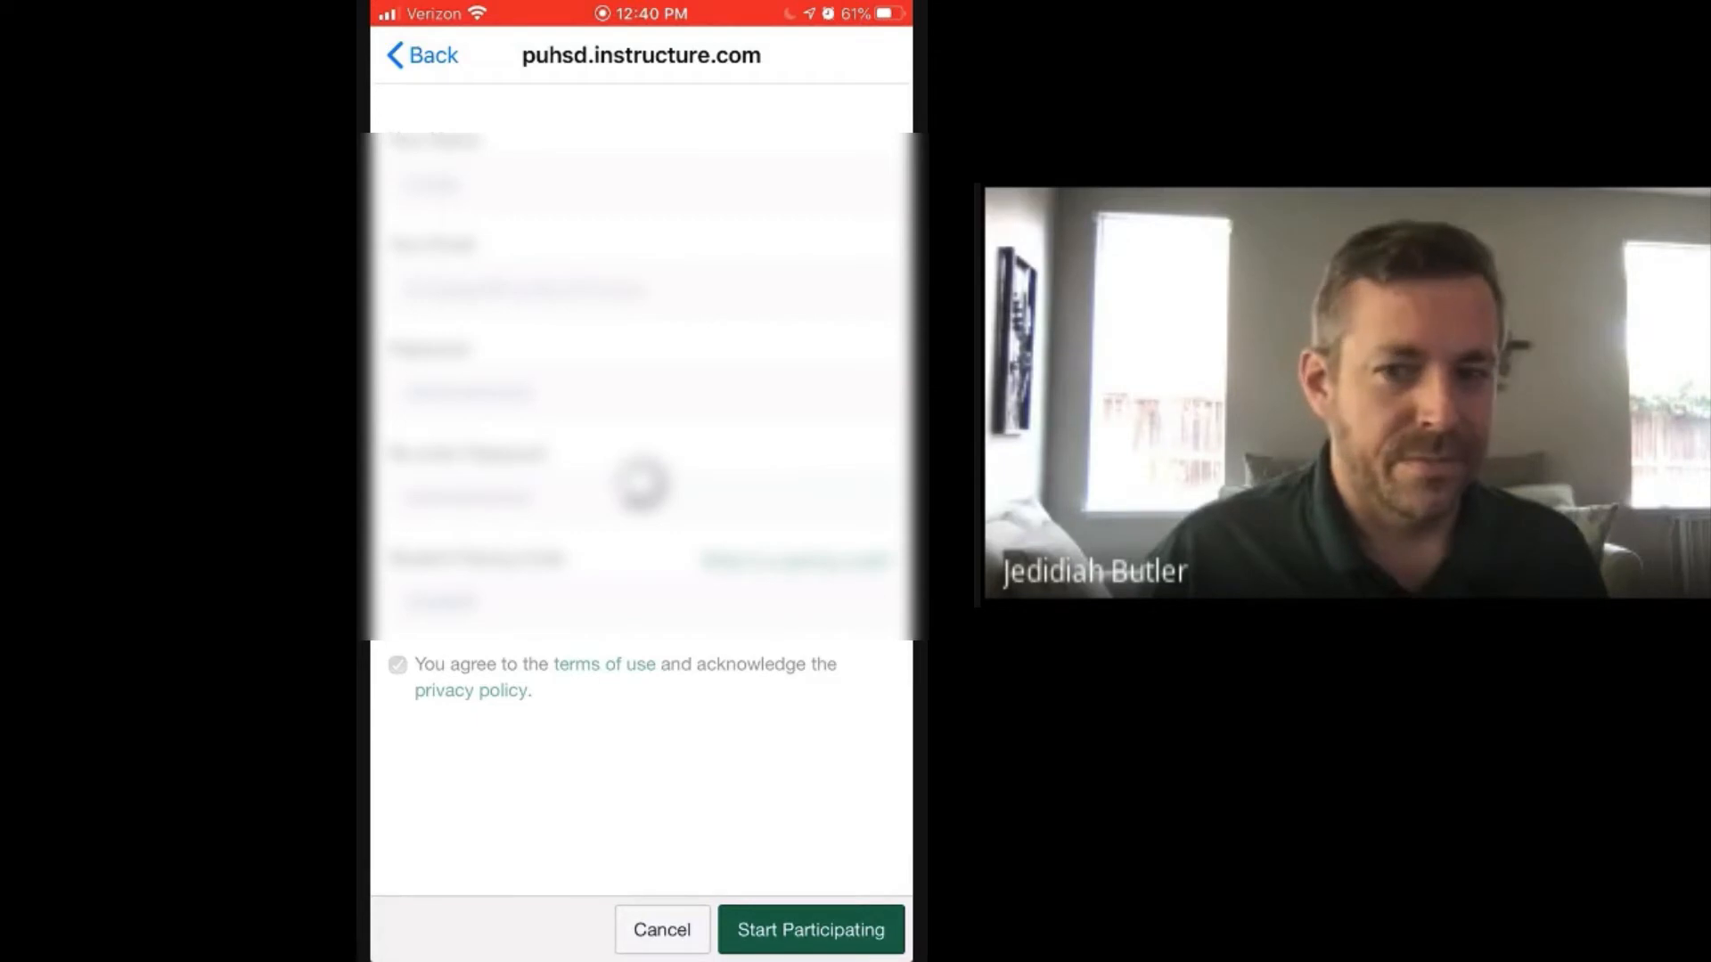
left_click(811, 930)
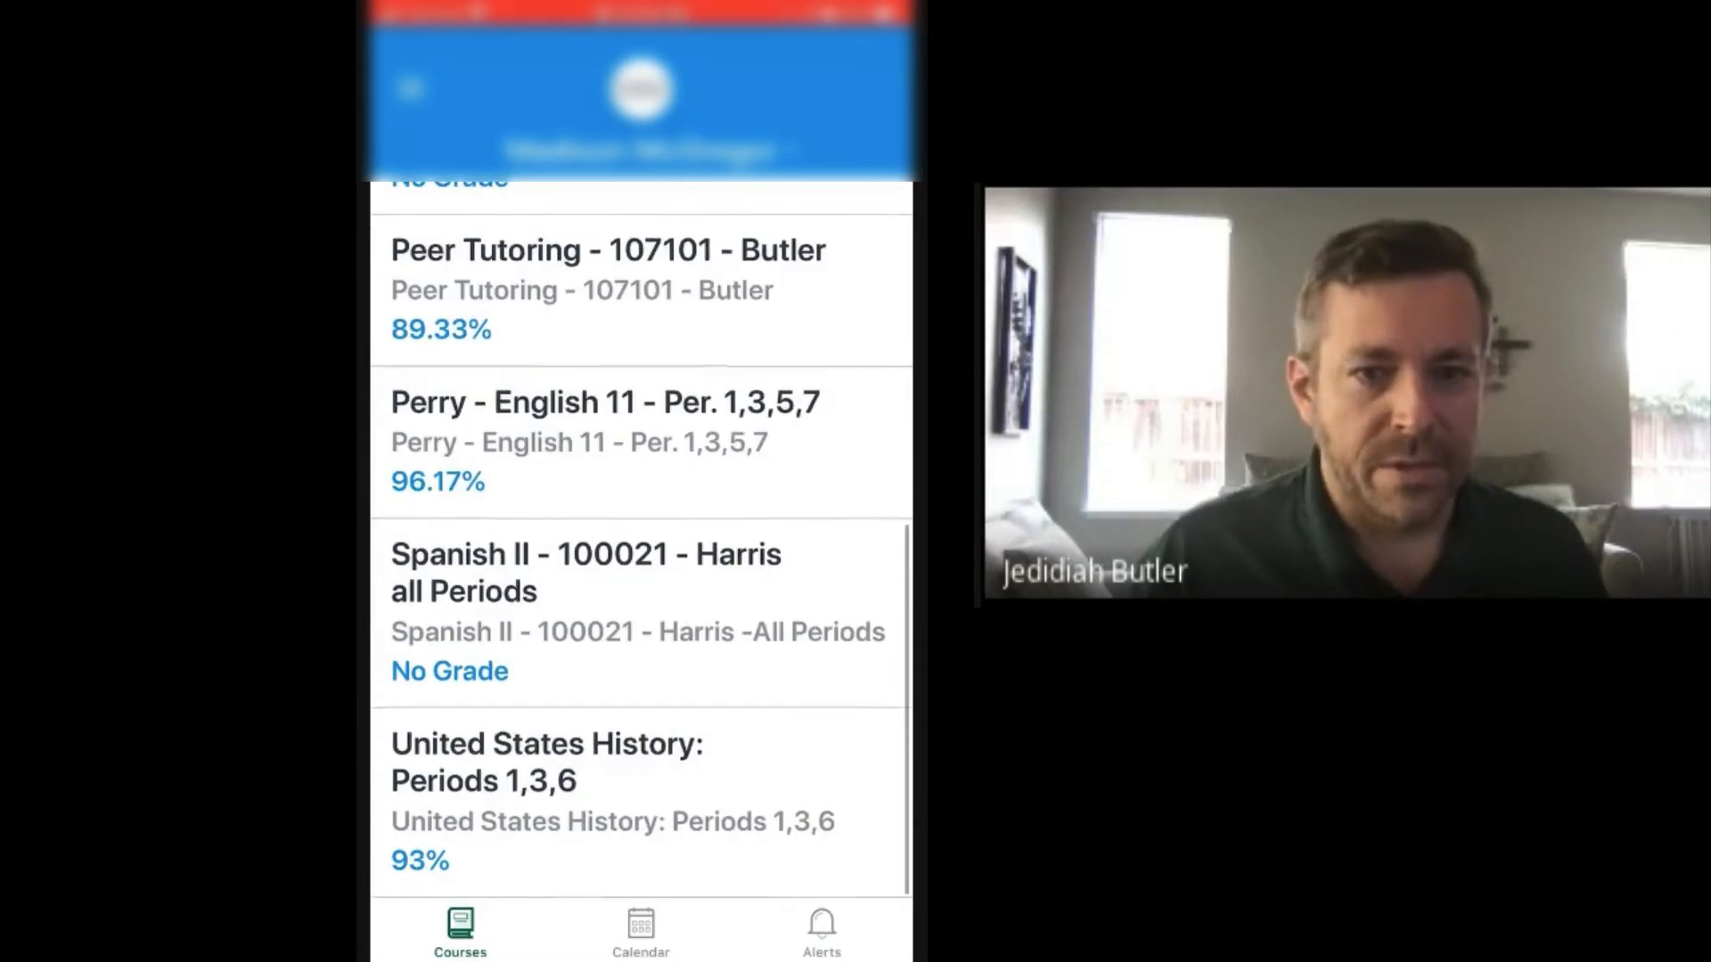
Step: Review the course list and switch to the student's September calendar
left_click(607, 289)
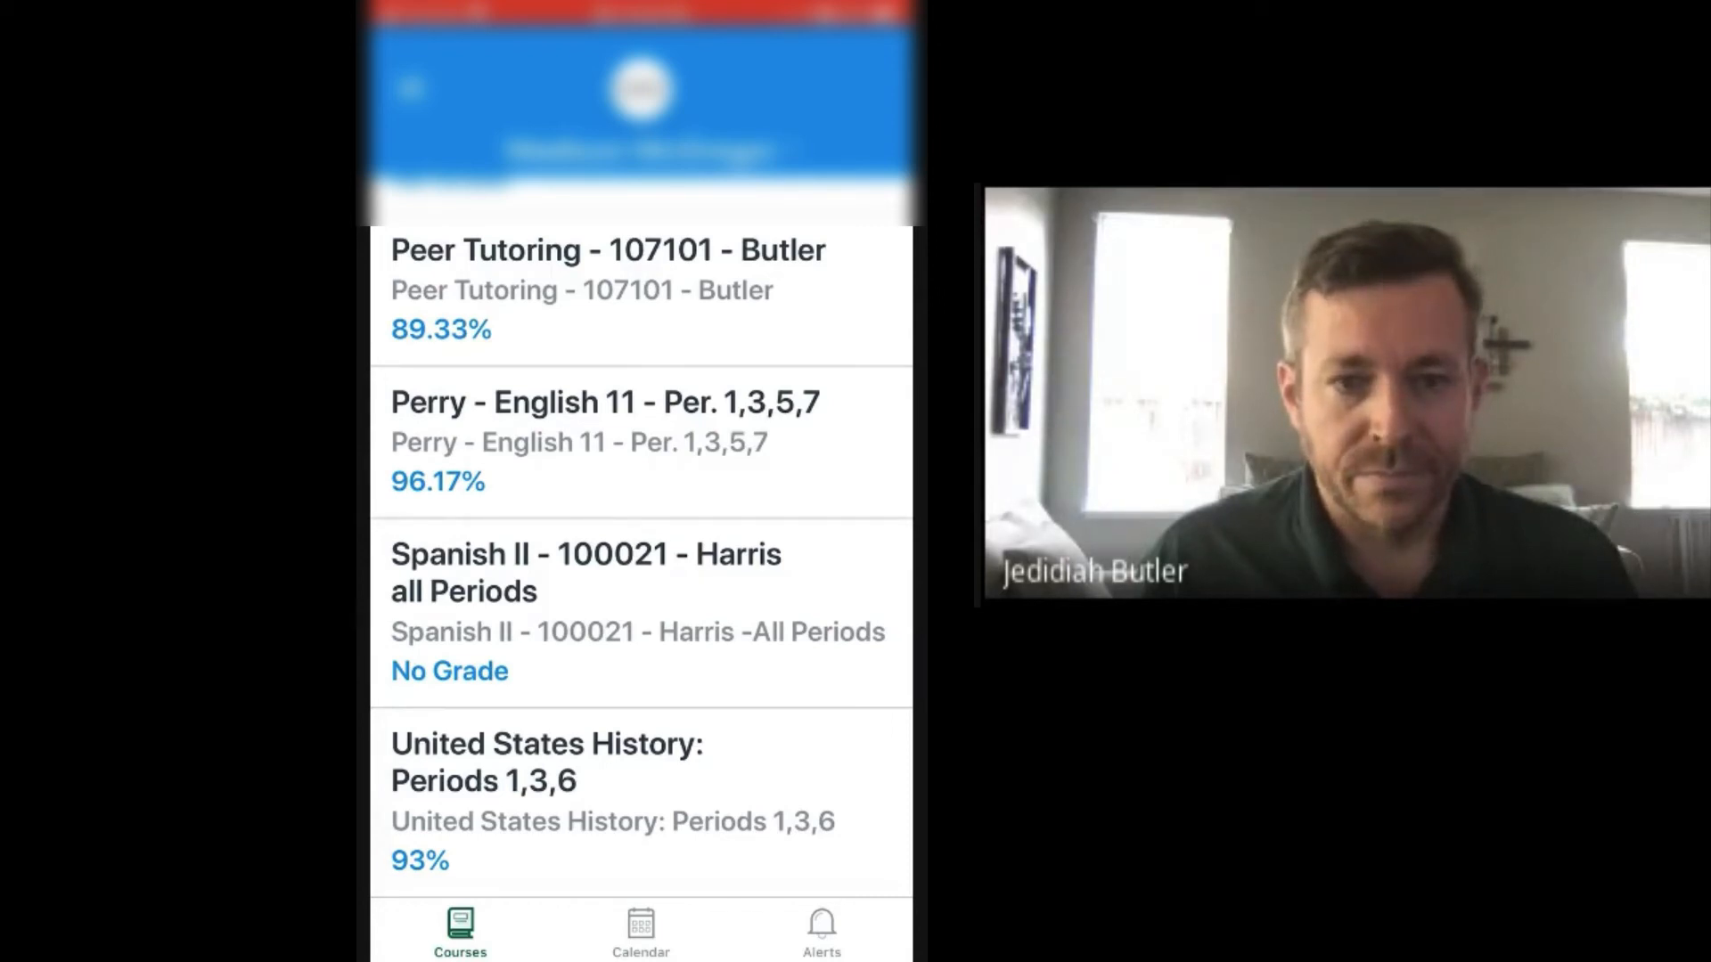
left_click(640, 931)
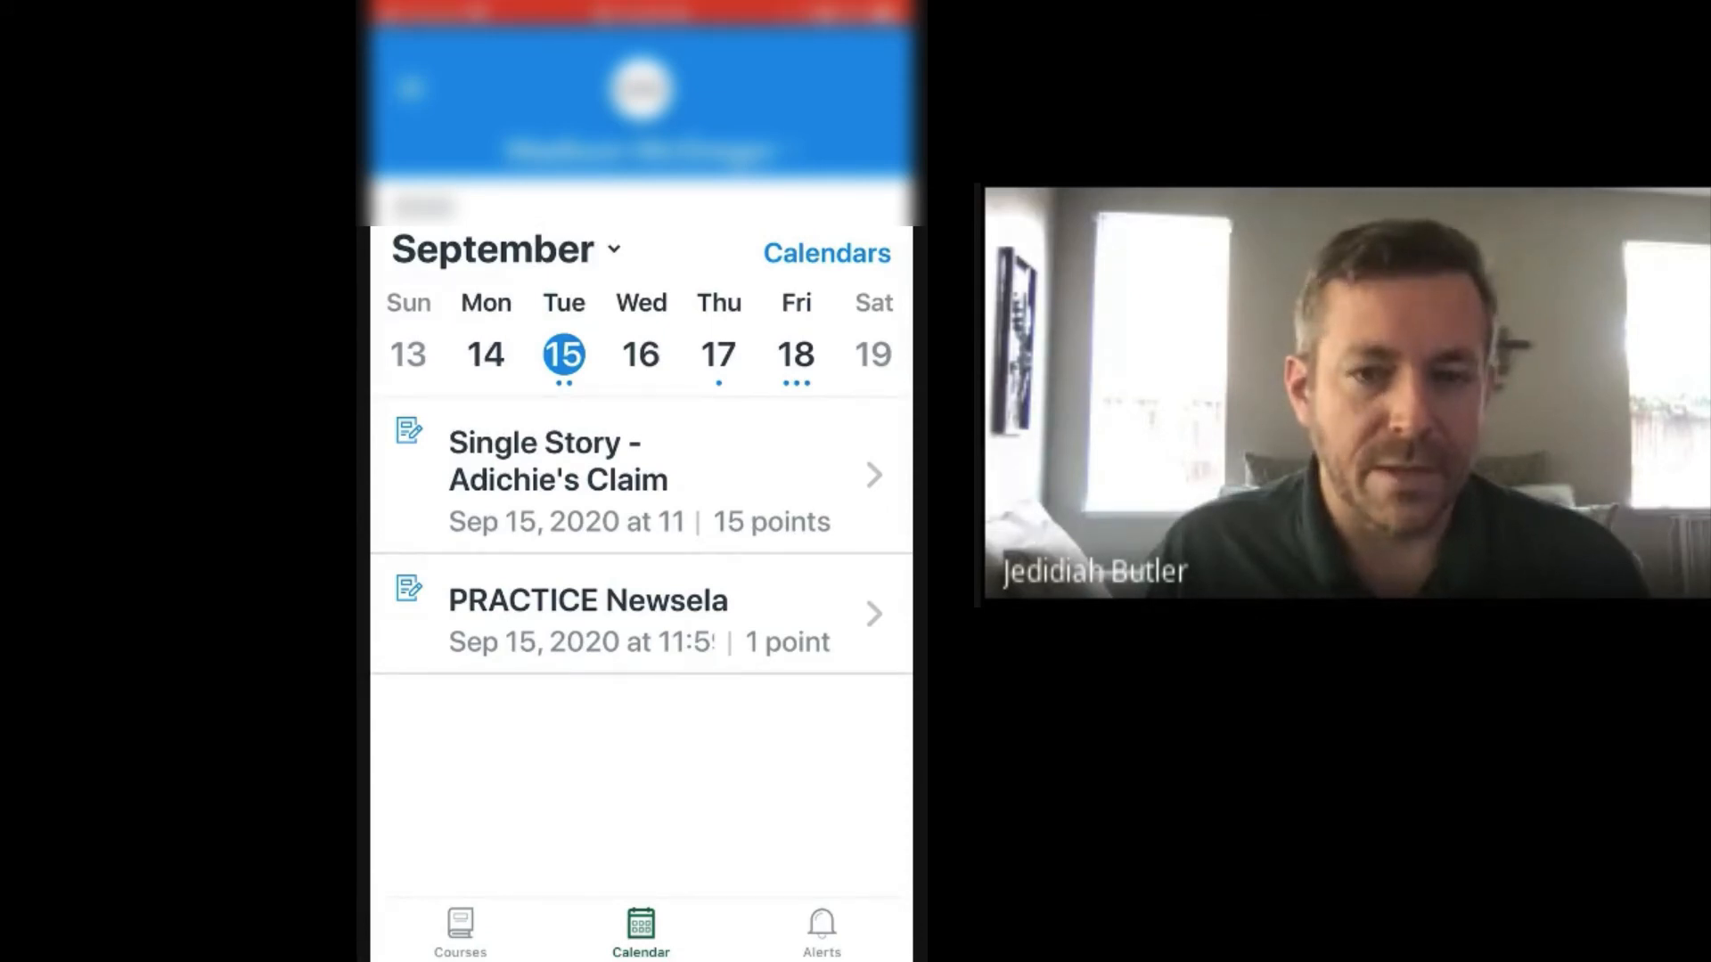
Step: Check items due Thursday 17, then Friday 18 with the grading period end
left_click(719, 355)
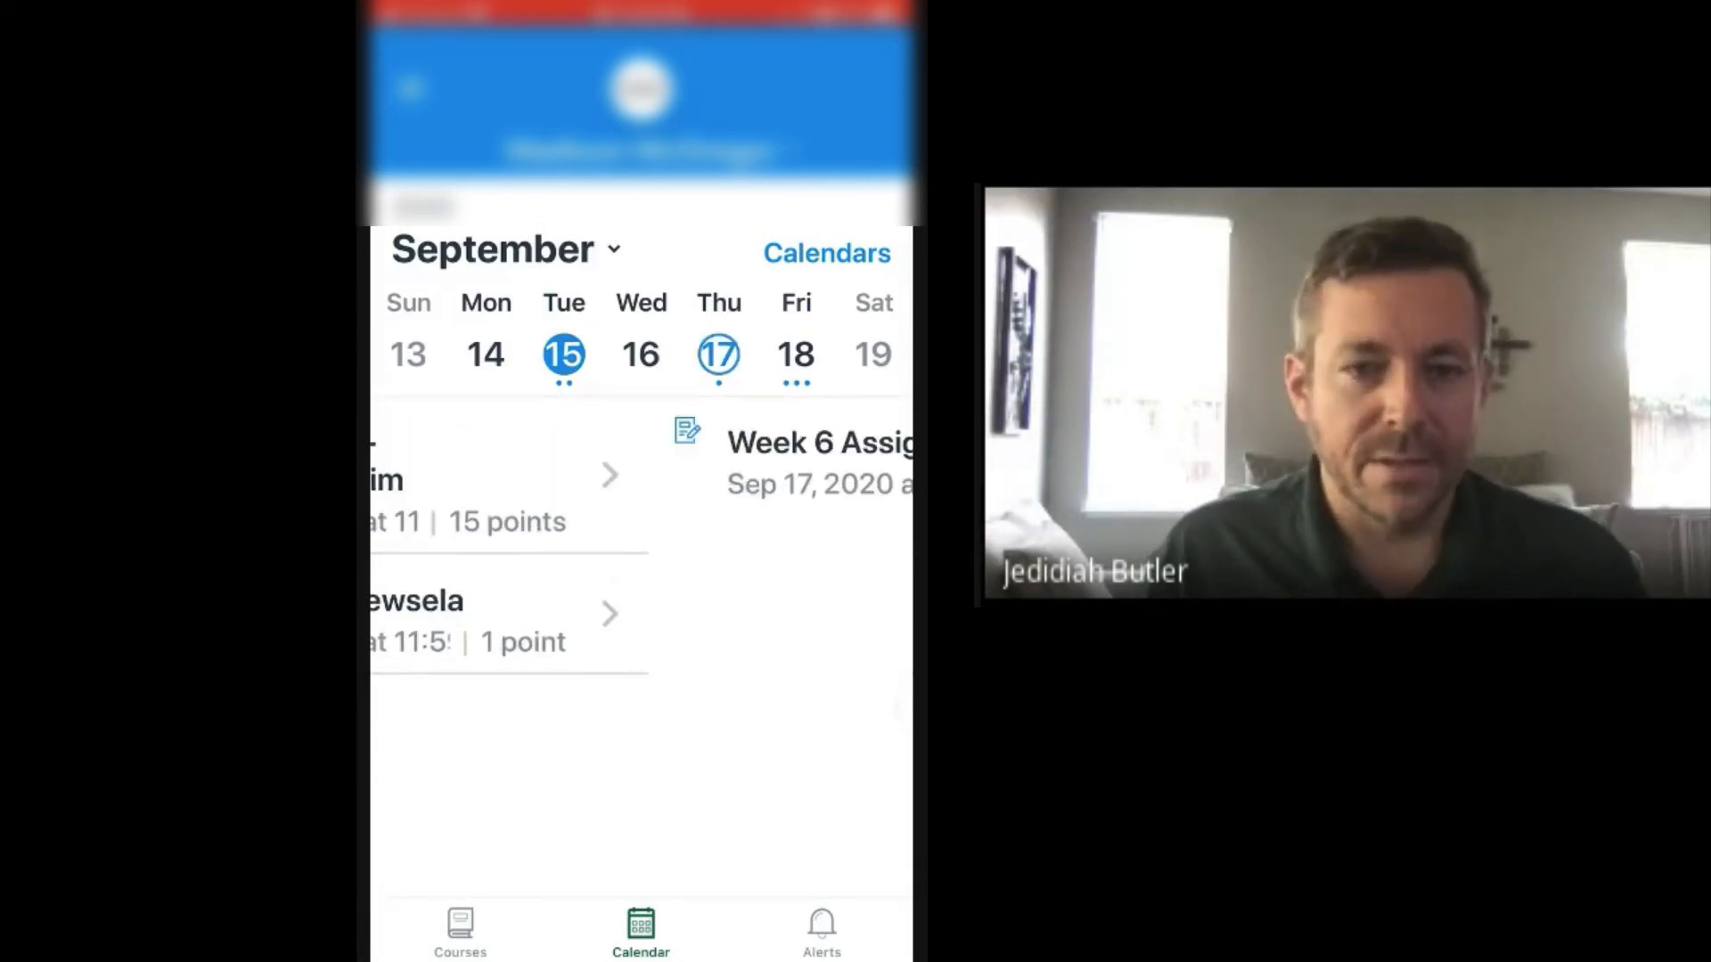
left_click(795, 354)
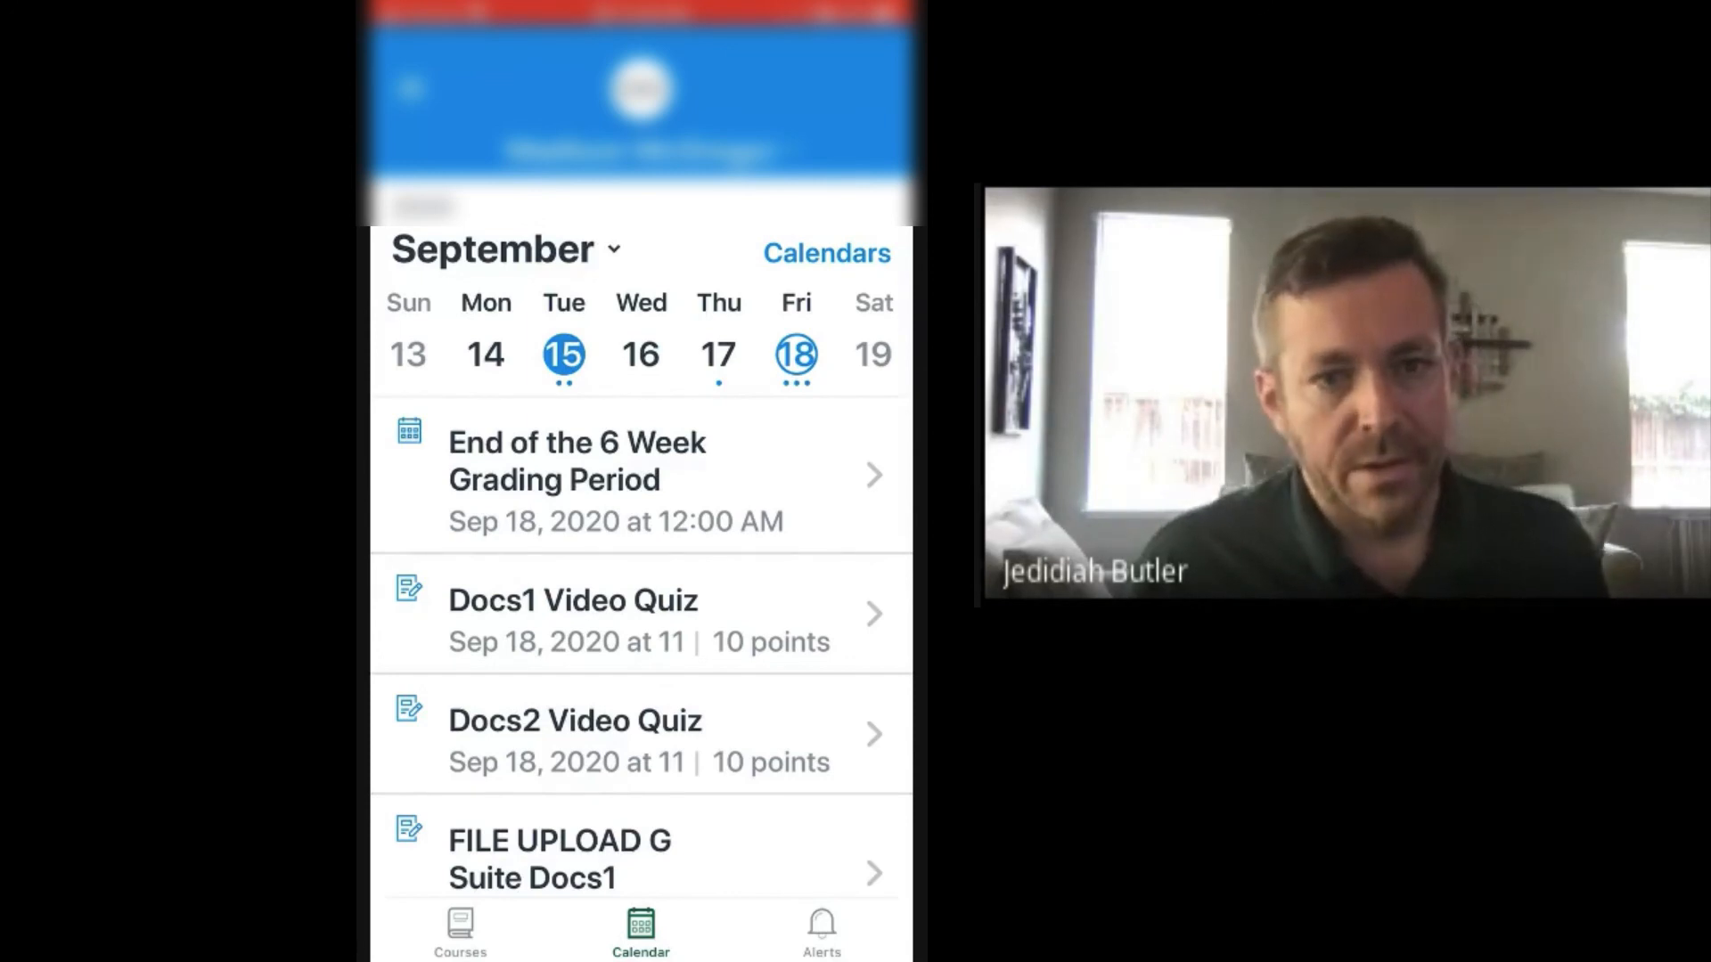
Step: Reach Manage Students from the side menu and start adding another student
left_click(410, 88)
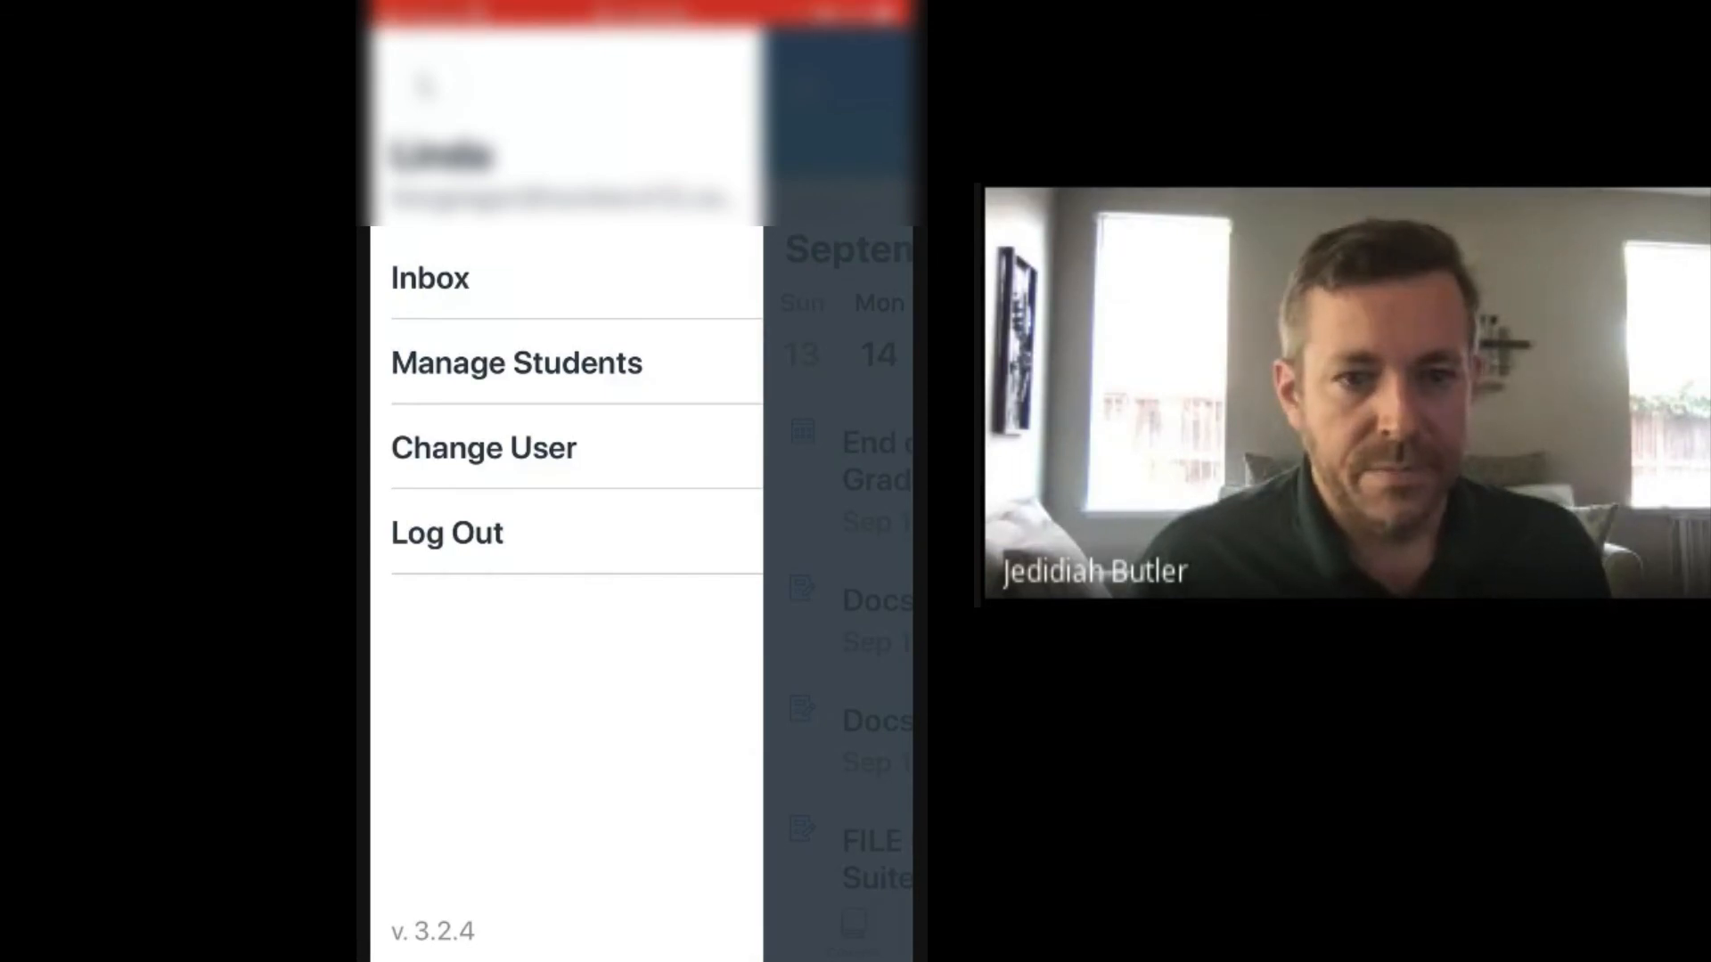
left_click(517, 362)
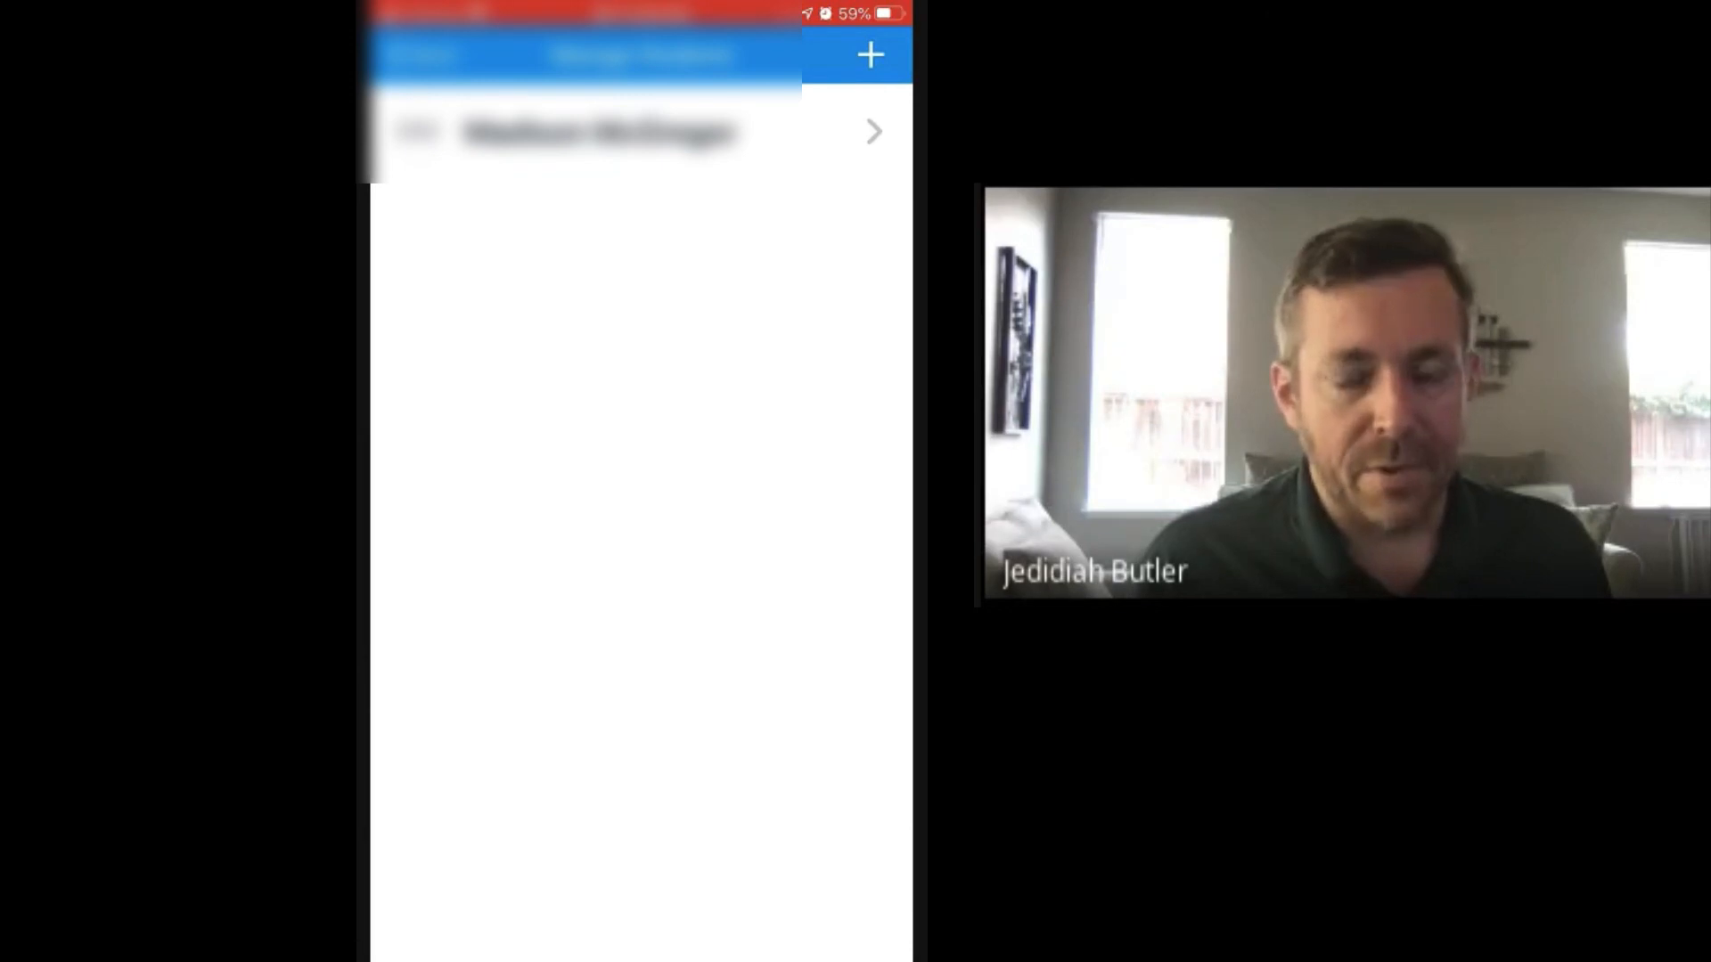
left_click(870, 55)
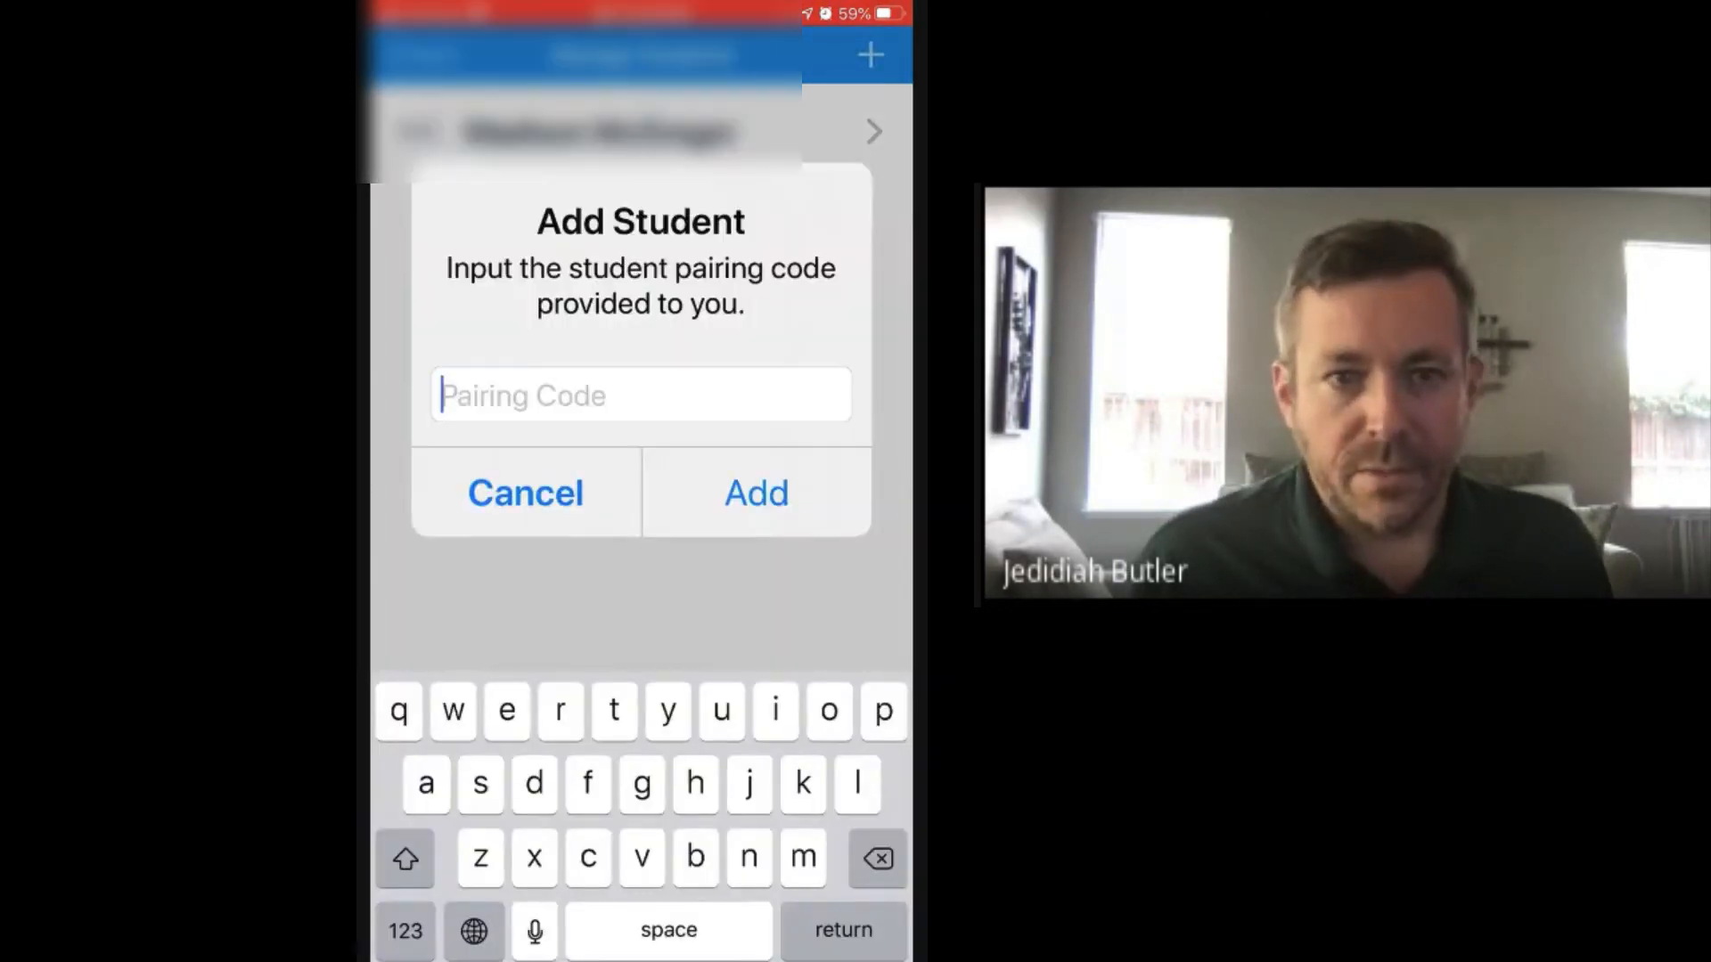